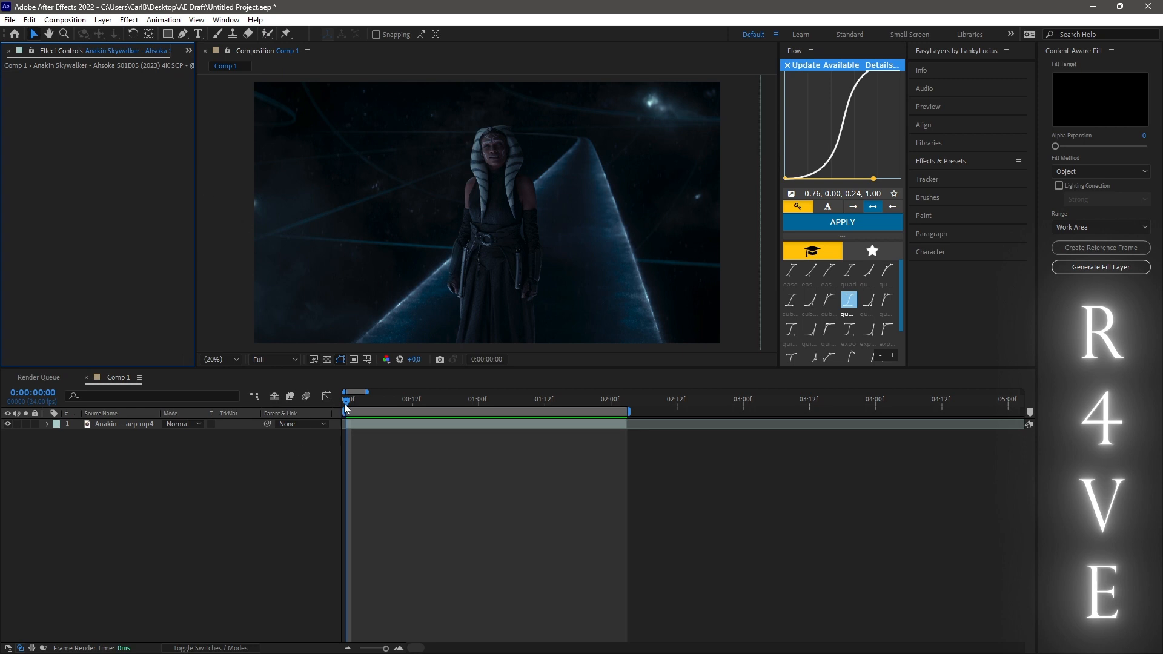
Step: Open the Ahsoka clip in the Layer panel and paint a Roto Brush stroke over the character
left_click(355, 412)
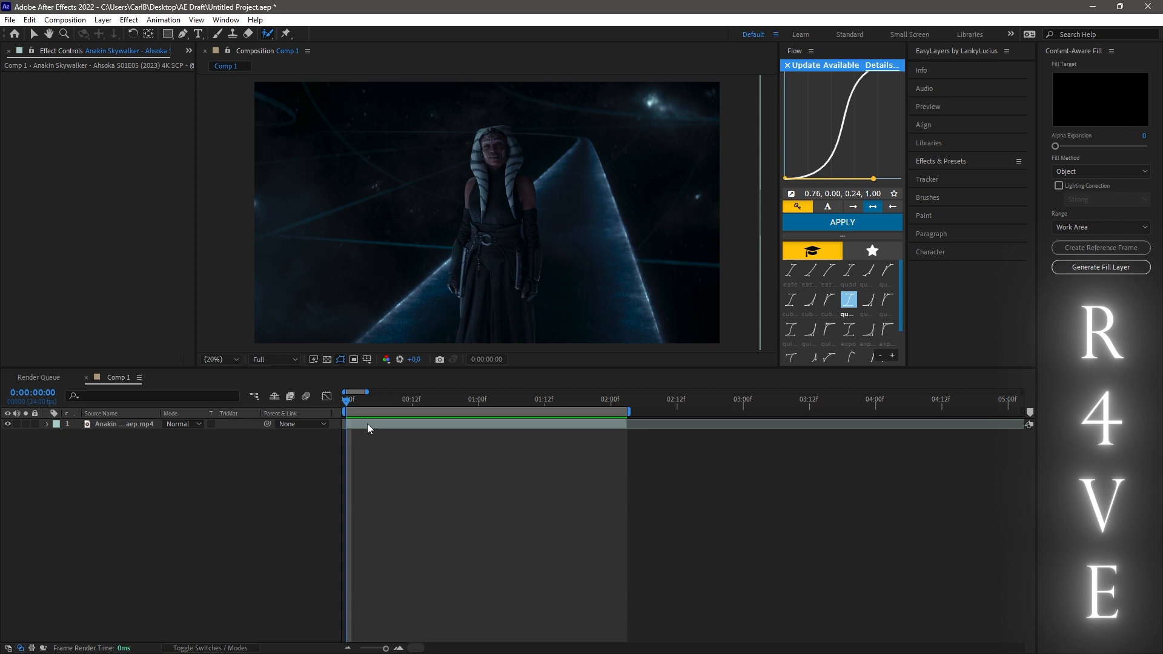
double_click(123, 424)
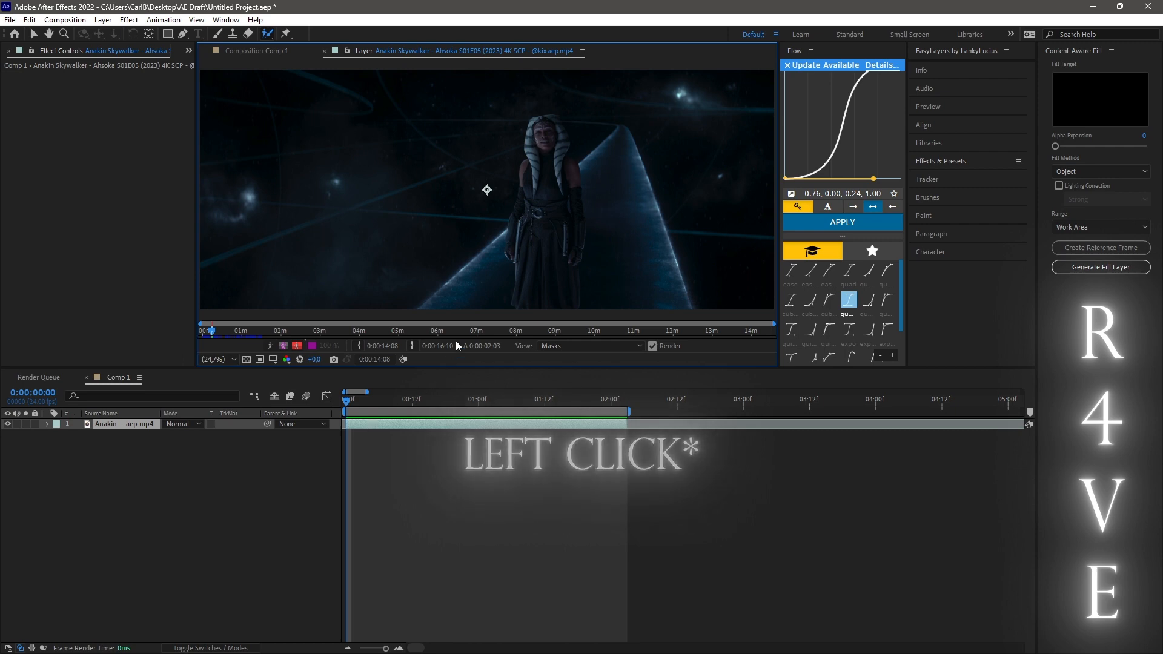
left_click_drag(534, 152, 530, 286)
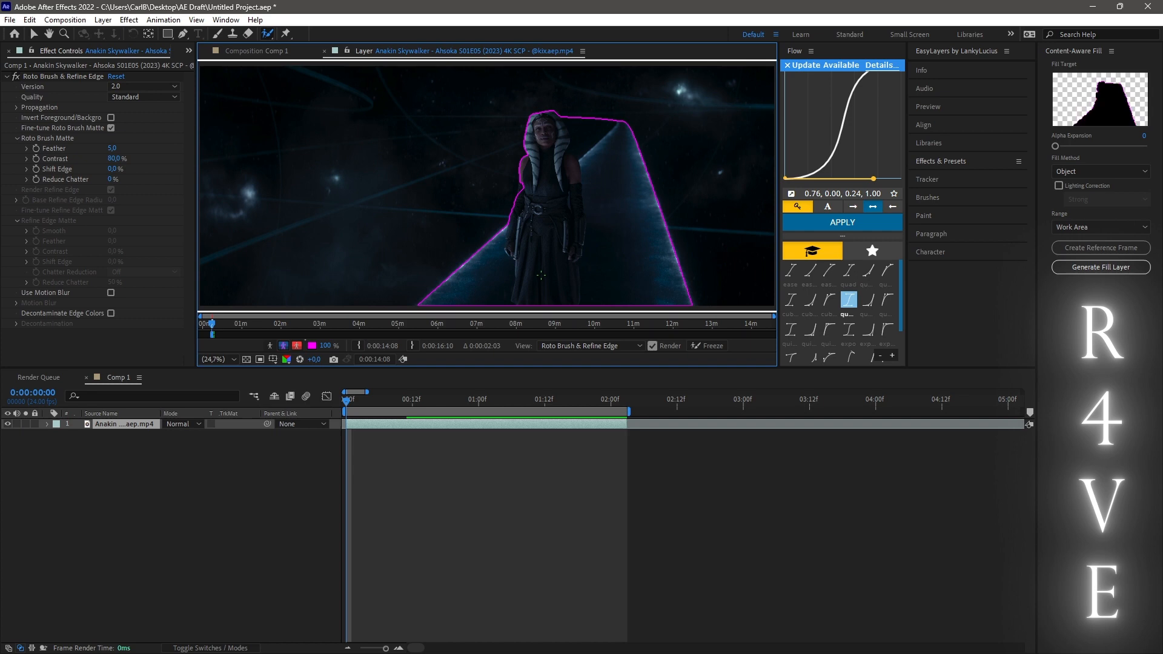
Step: Set Roto Brush & Refine Edge quality from Standard to Best in Effect Controls
left_click(145, 97)
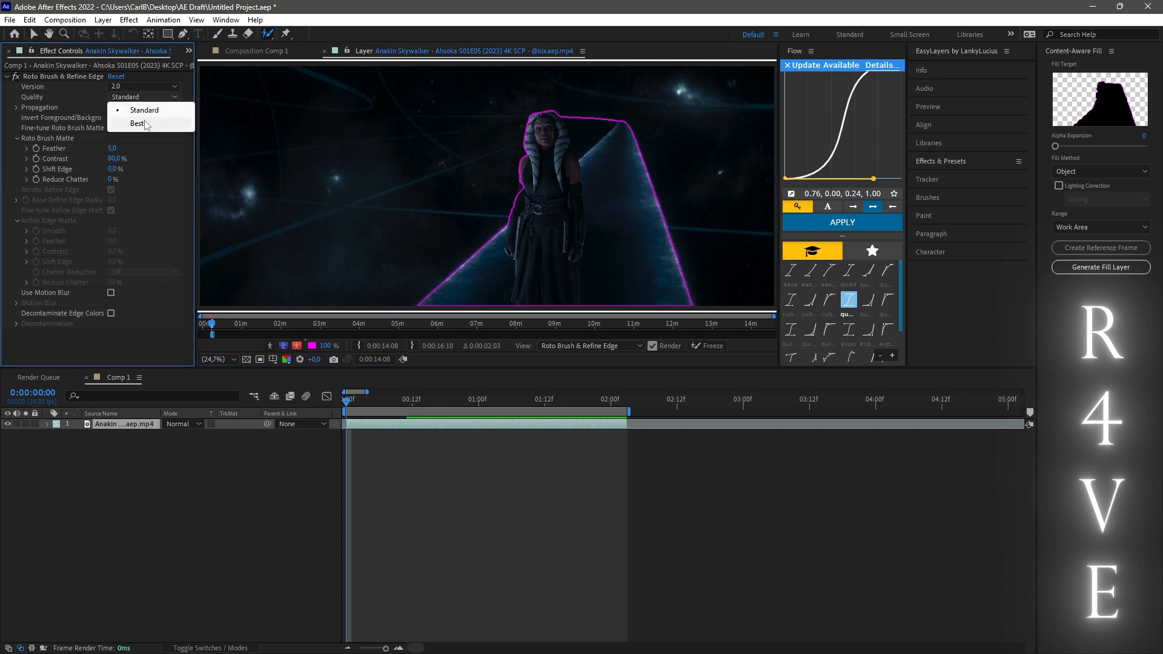
left_click(137, 123)
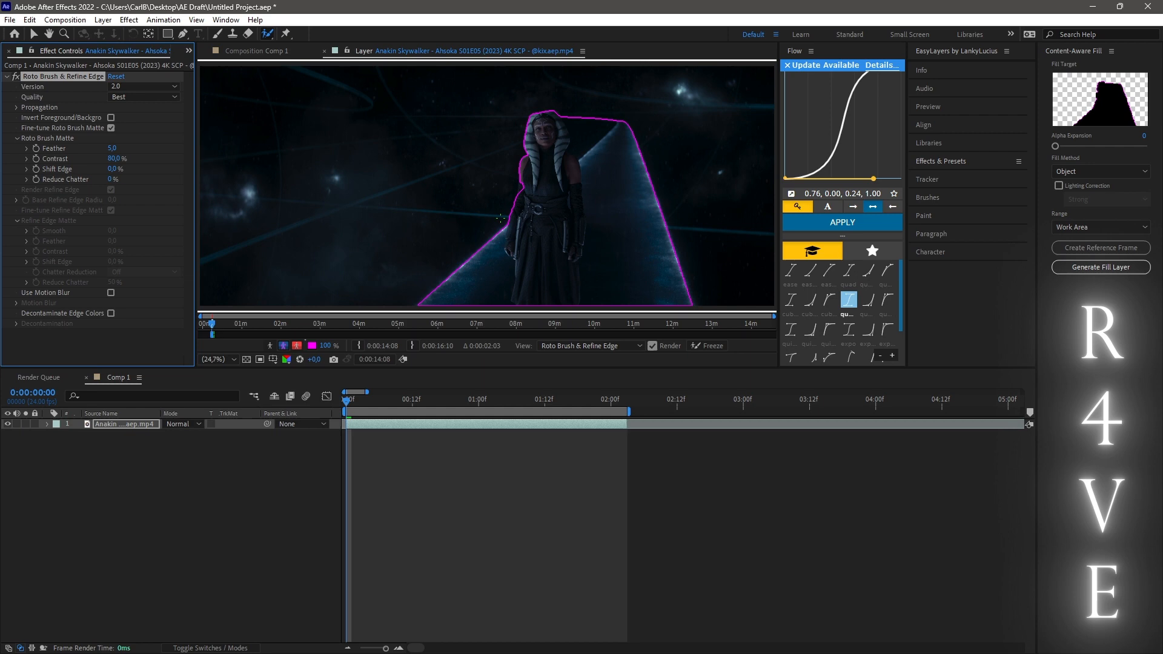
left_click(512, 220)
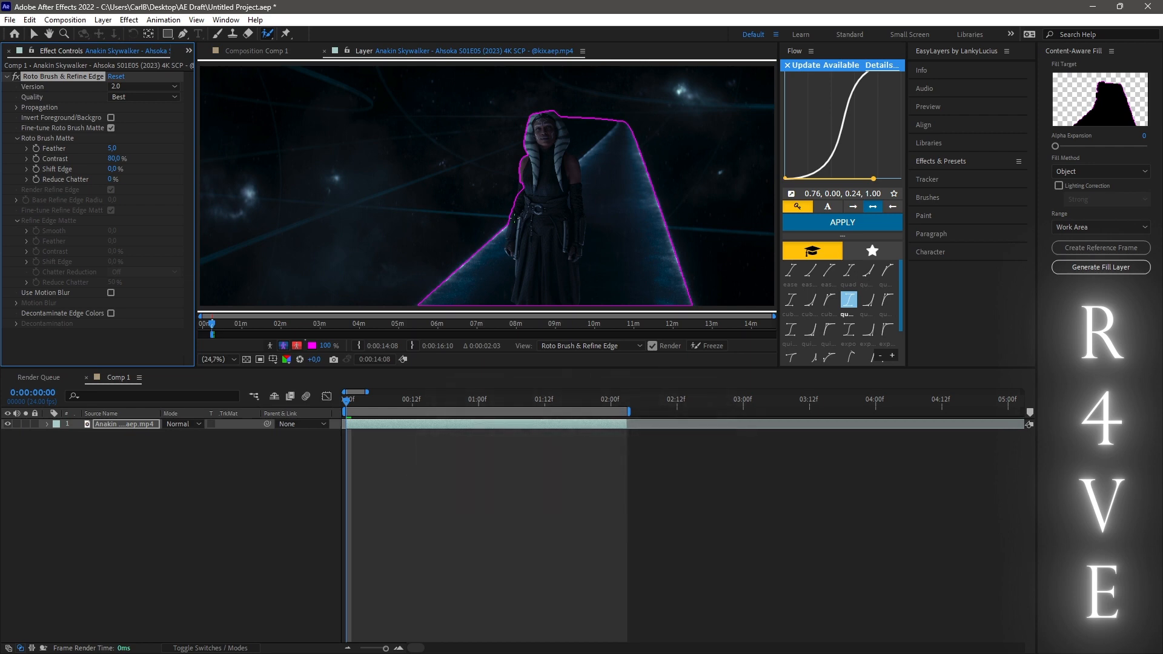
Step: Subtract the glowing pyramid from the roto selection so only Ahsoka is outlined
left_click_drag(507, 223, 501, 300)
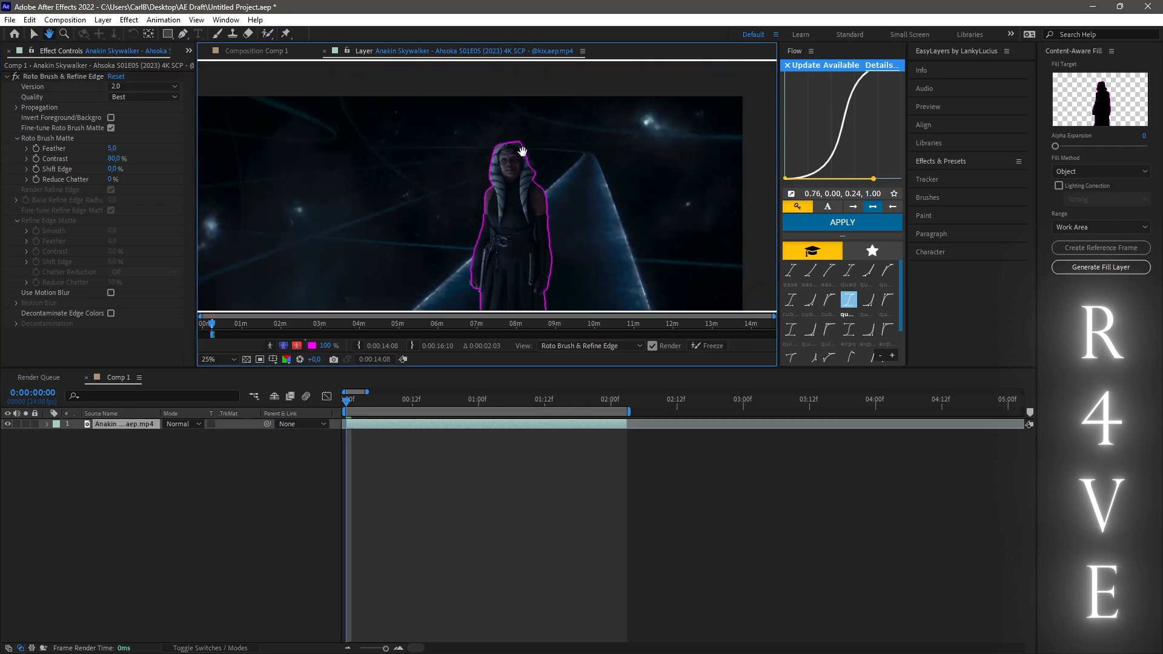
left_click(232, 359)
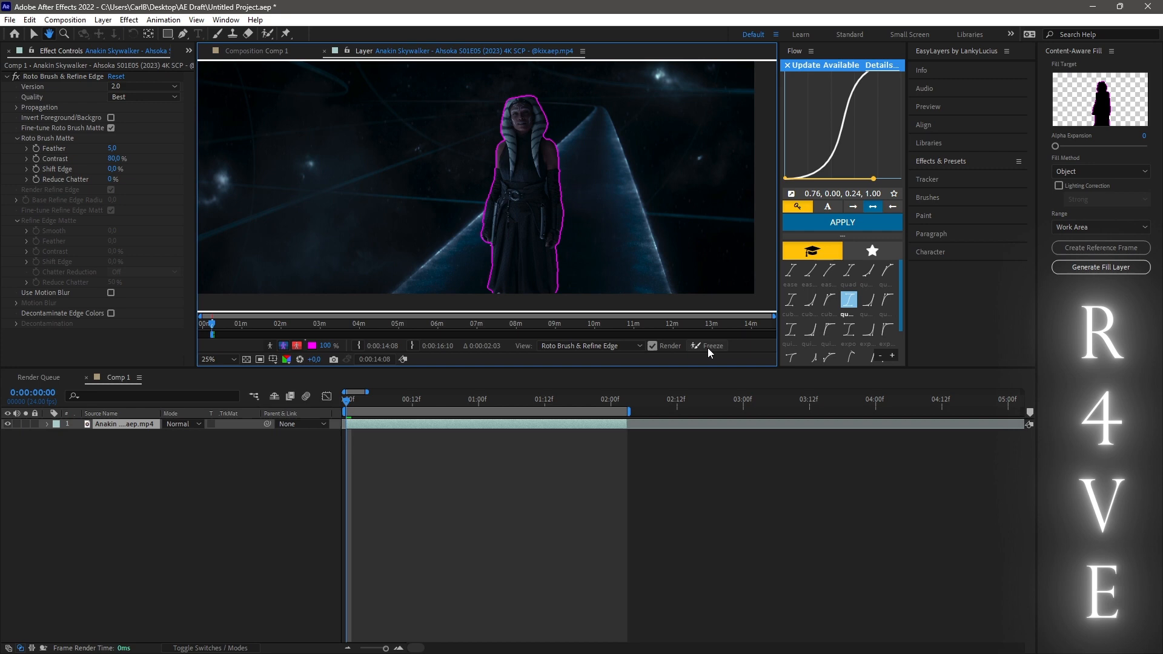
Step: Freeze the Roto Brush result so Ahsoka appears cut out on black in Comp 1
left_click(709, 345)
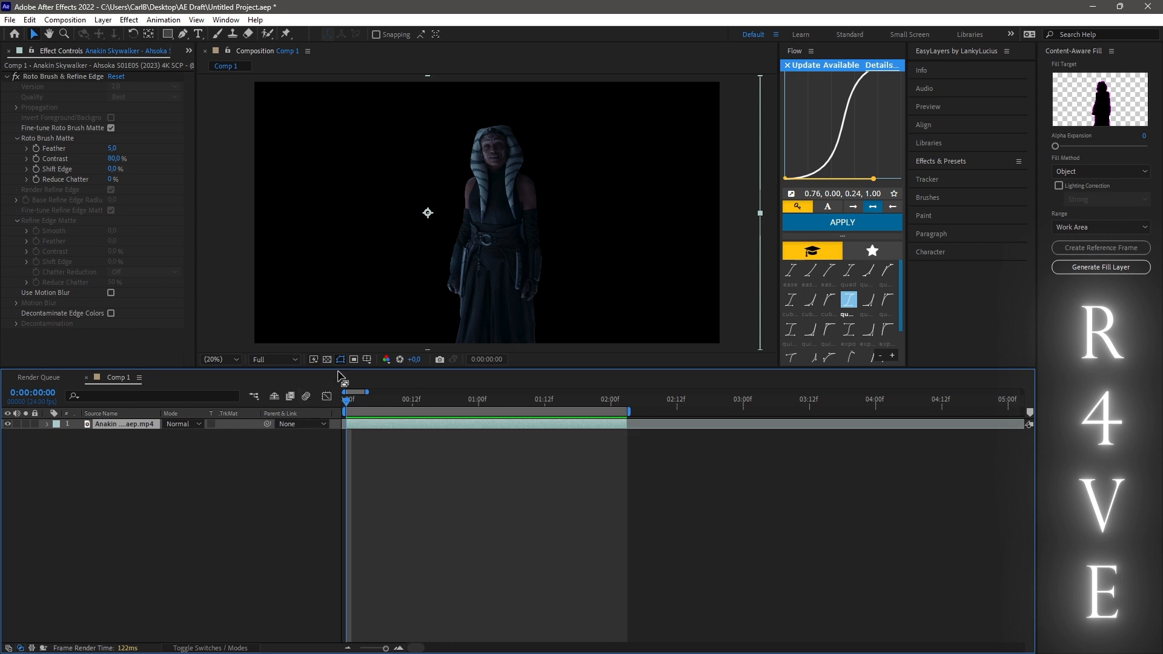
Step: Duplicate the rotoscoped layer with Ctrl+D and remove the roto from the lower copy
key("ctrl+d")
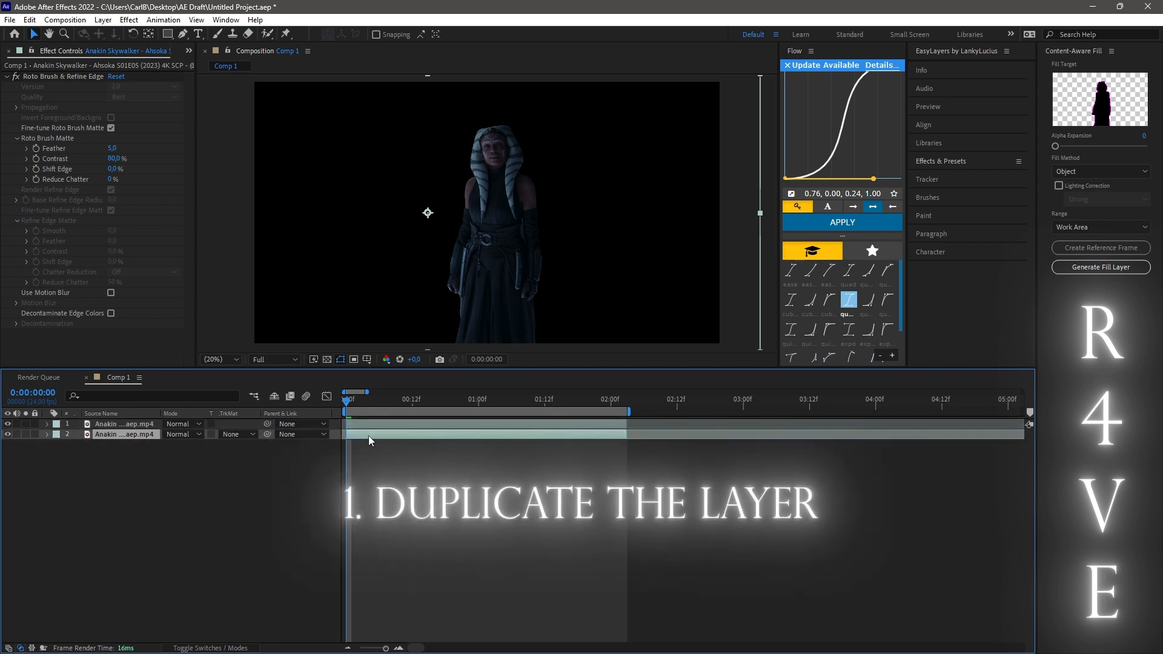
left_click(46, 433)
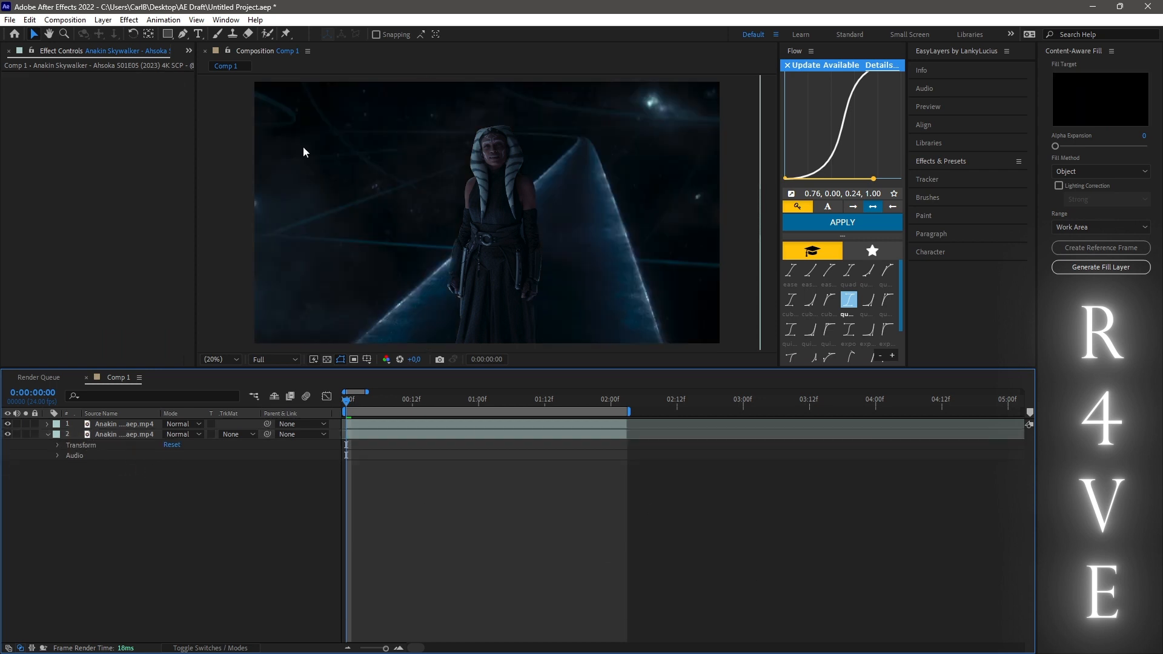
Step: Create a large yellow 'Text' layer and place it between the two Ahsoka clips
left_click(197, 34)
type("Text")
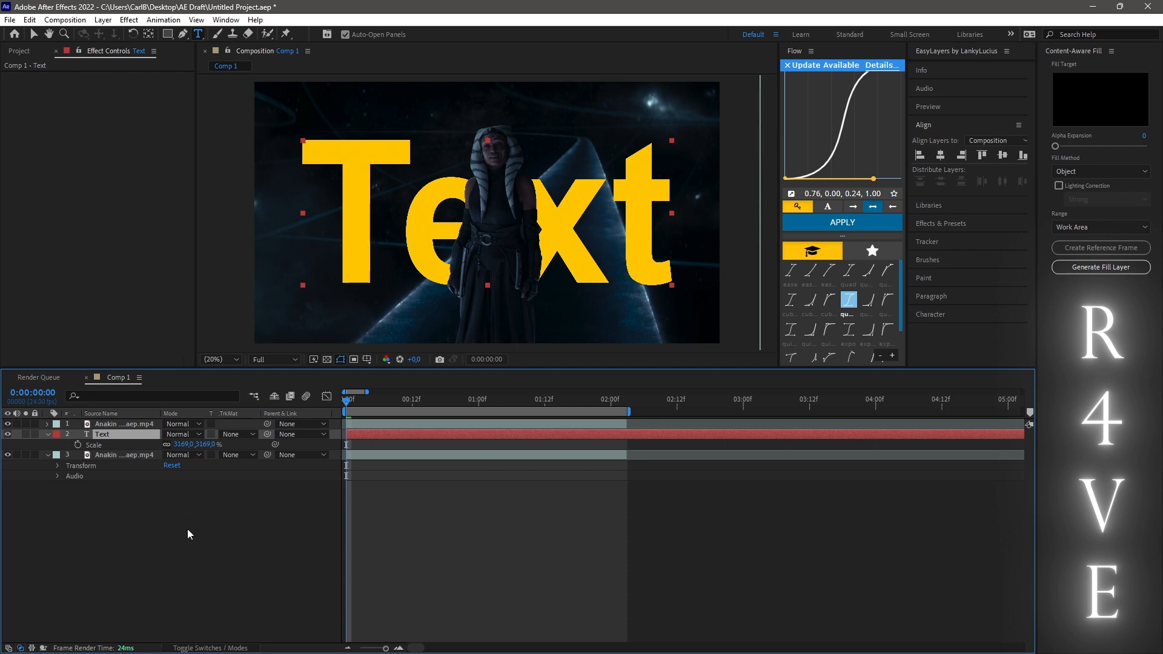
left_click(502, 412)
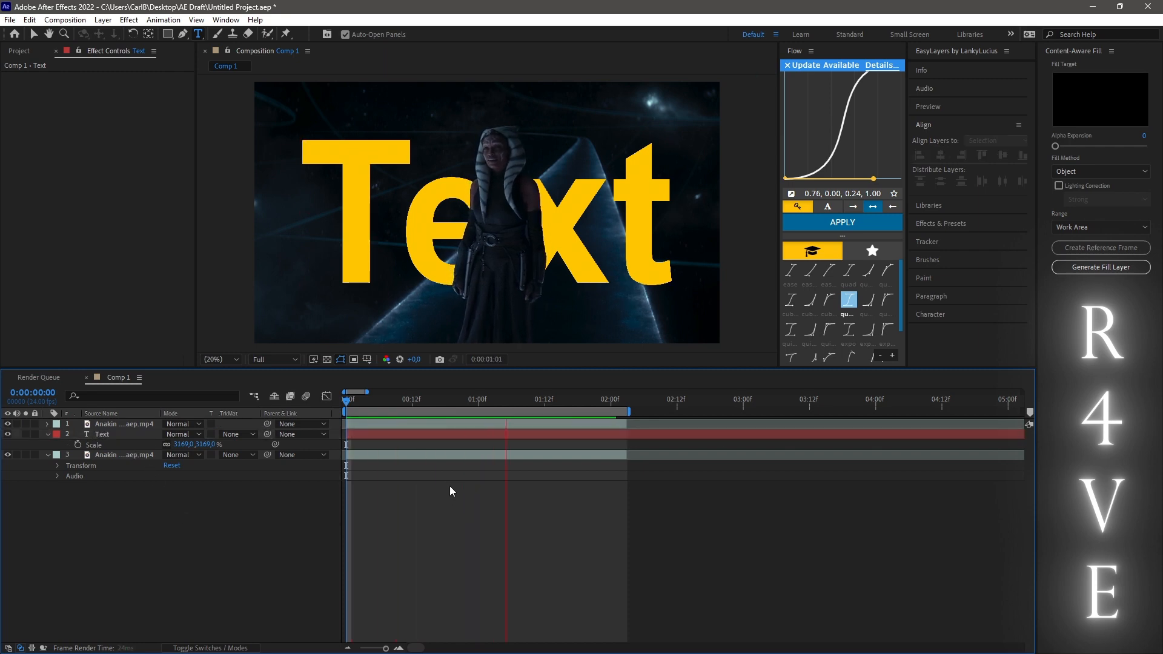